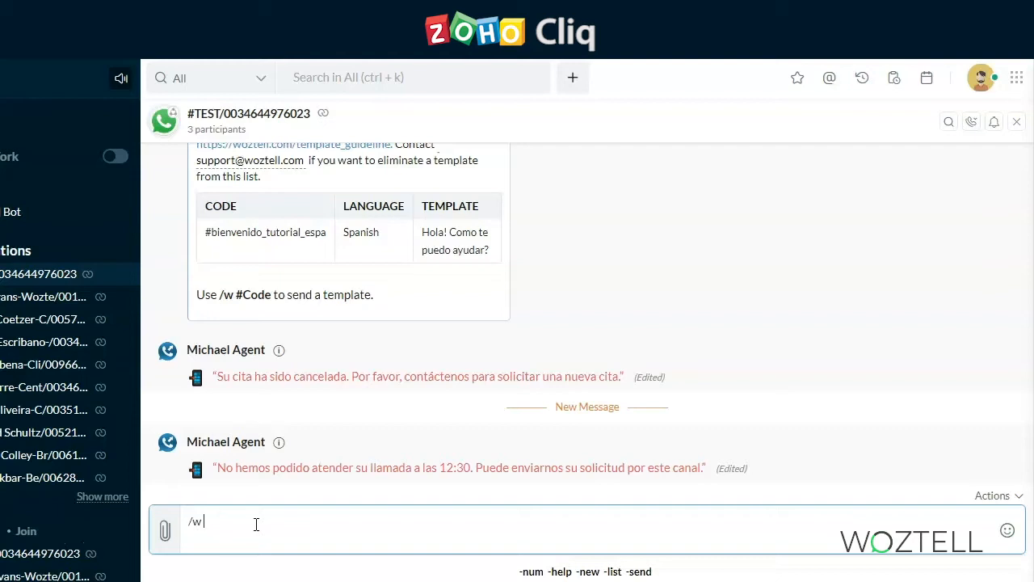
Choose the -new suggestion after /w to bring up the Create a template dialog.
key("Backspace")
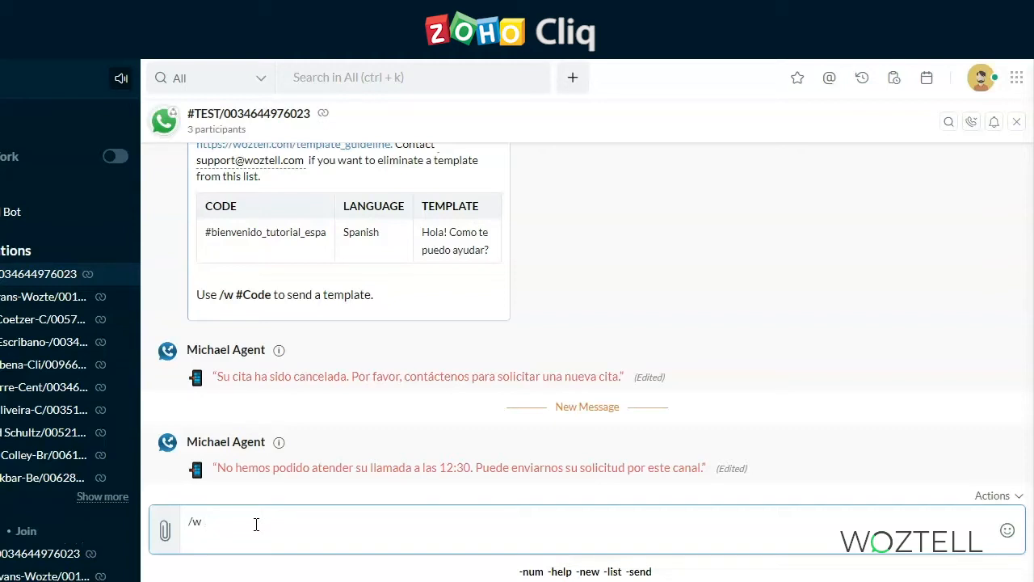
type("-")
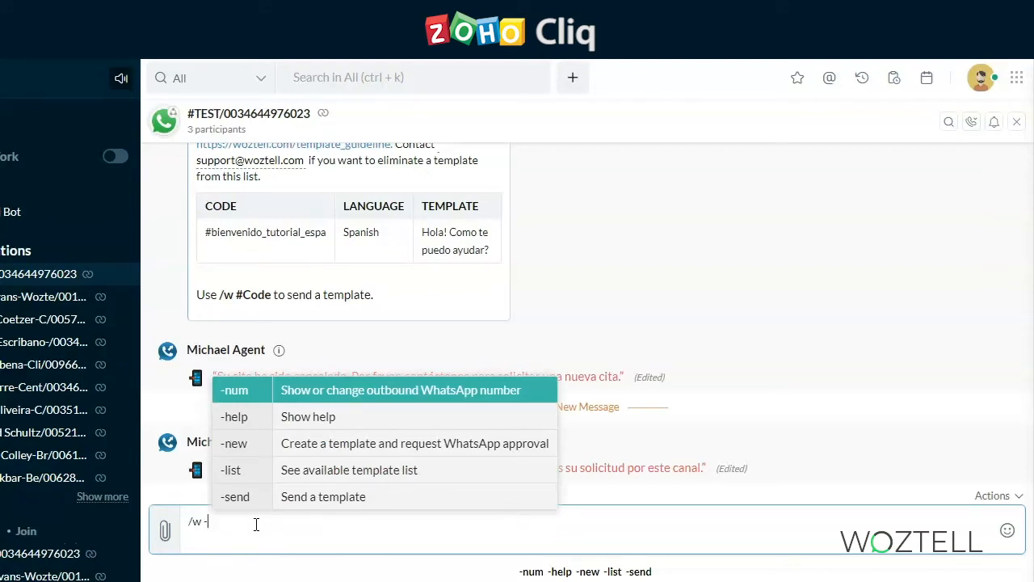
mouse_move(251, 468)
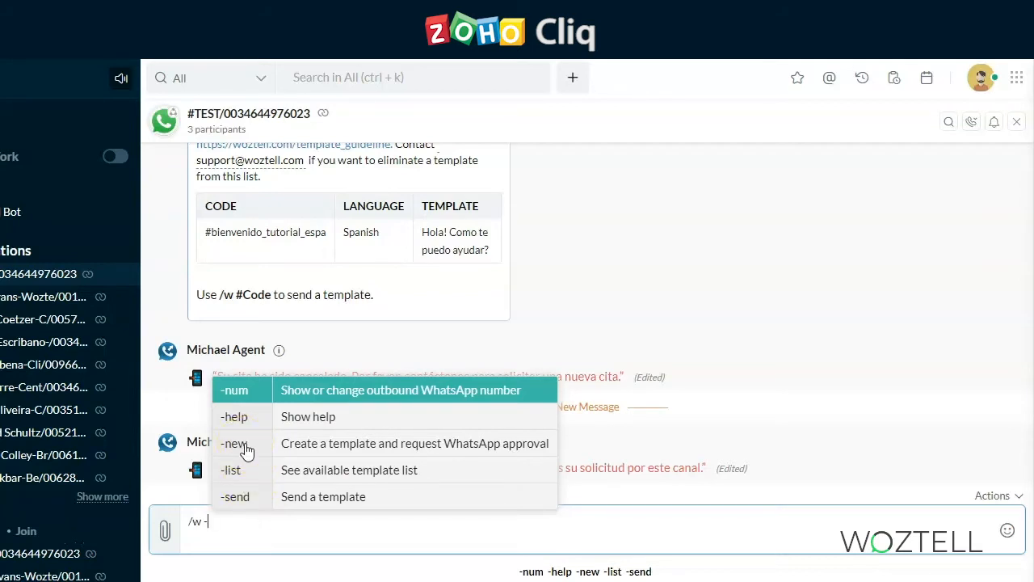
mouse_move(243, 475)
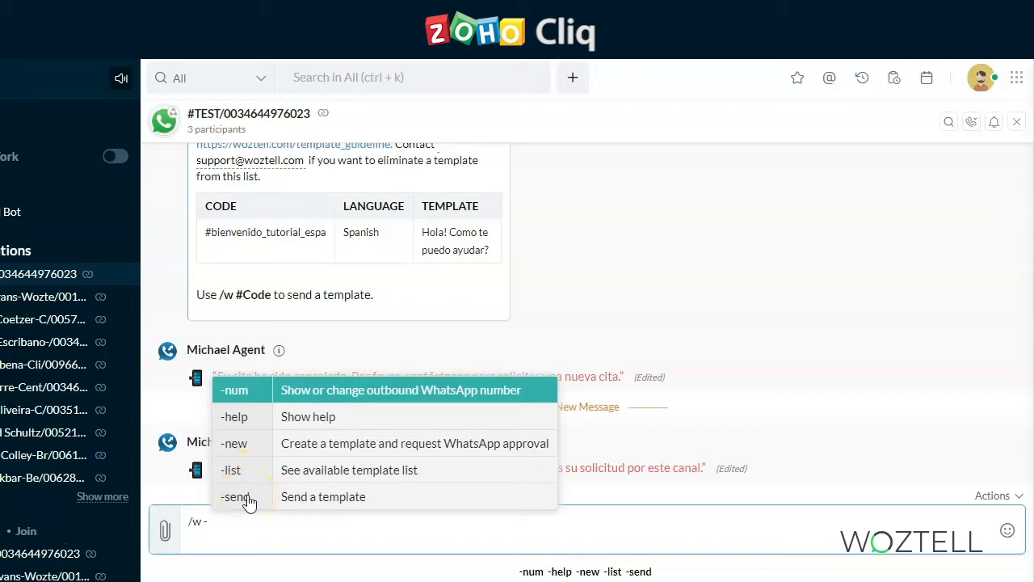
left_click(232, 442)
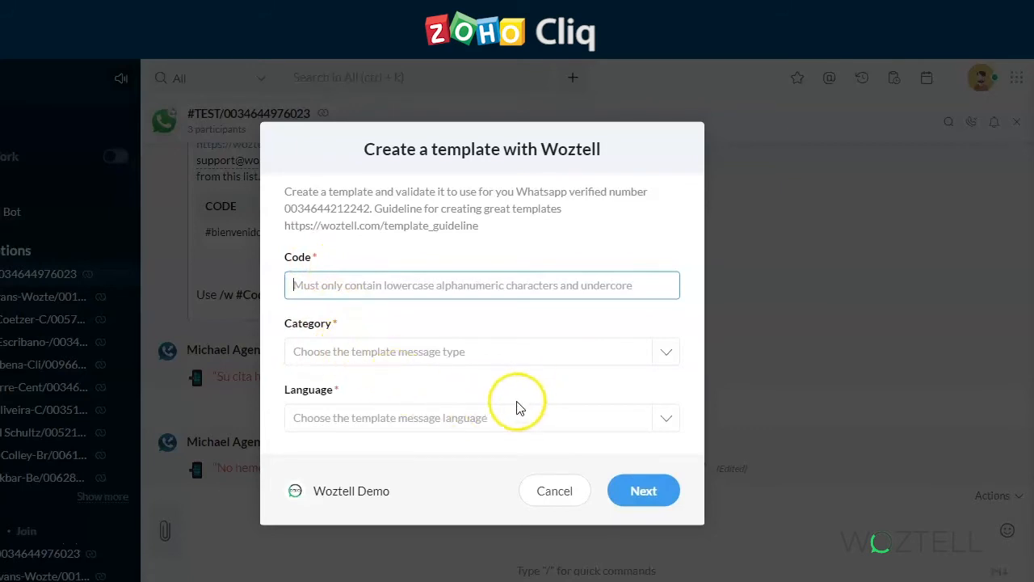
Enter the code Tutorial_Español and set the category to Alert Update.
type("Tutorial_Español")
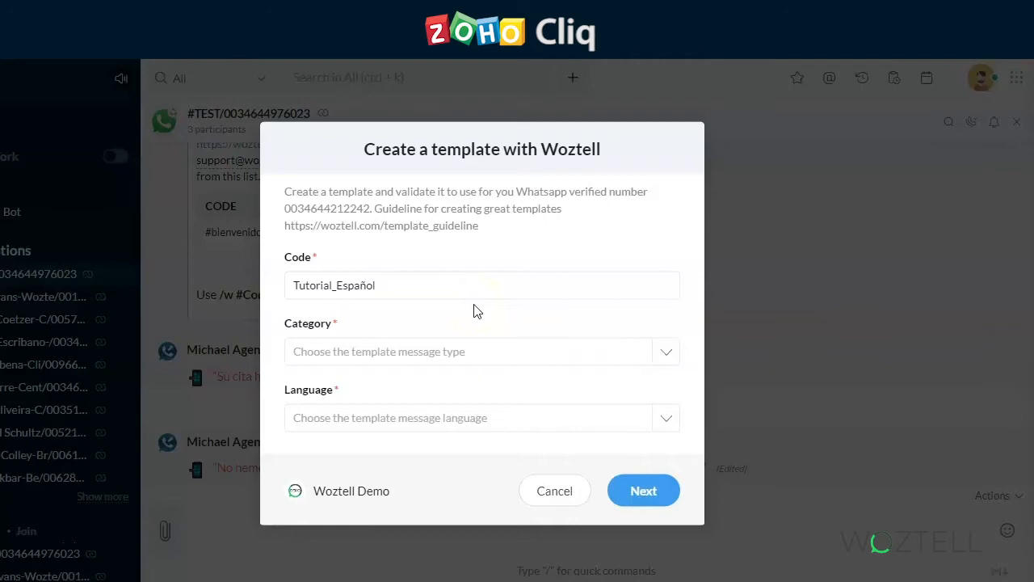
left_click(338, 284)
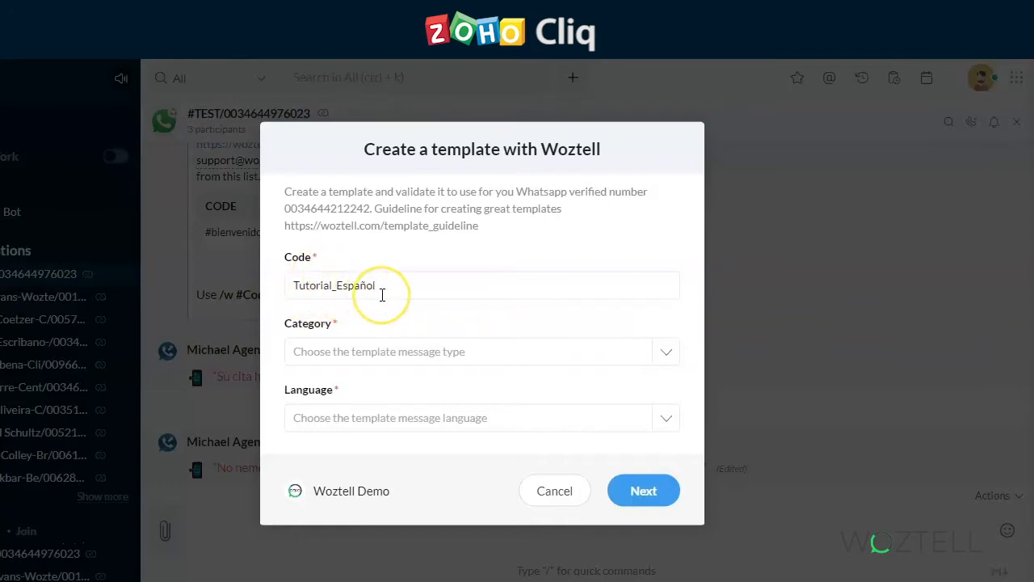
mouse_move(396, 307)
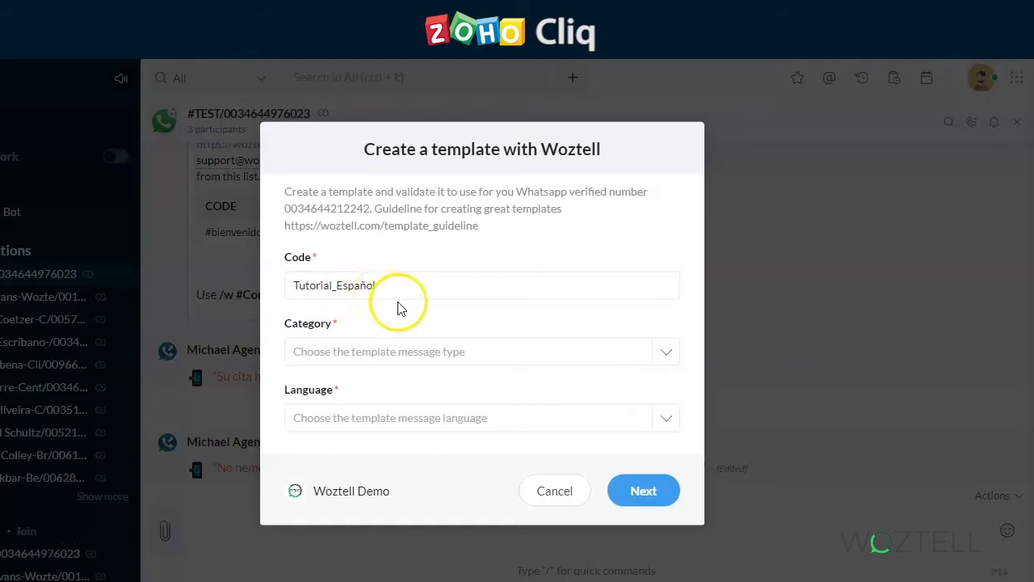
left_click(482, 351)
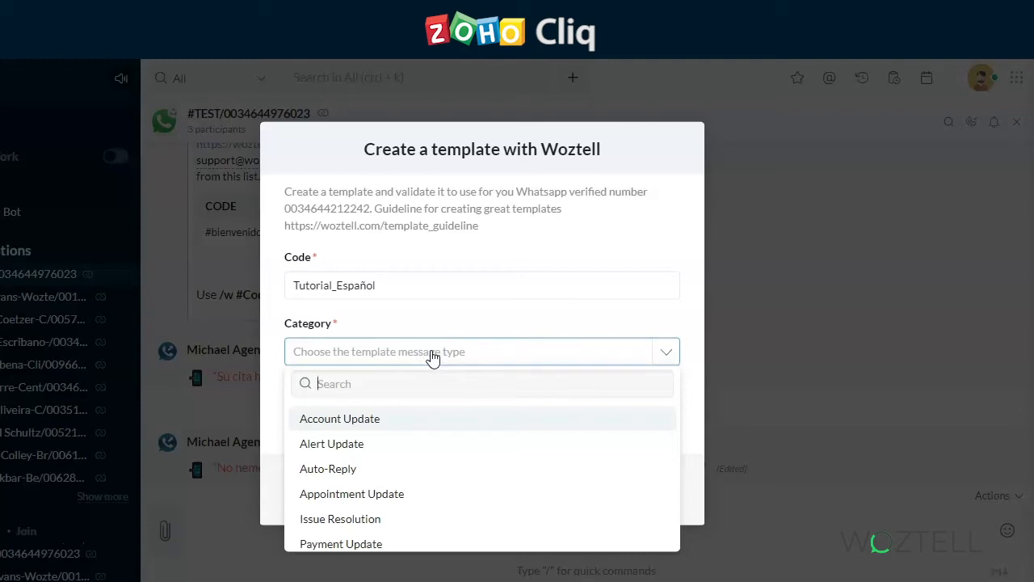
mouse_move(413, 449)
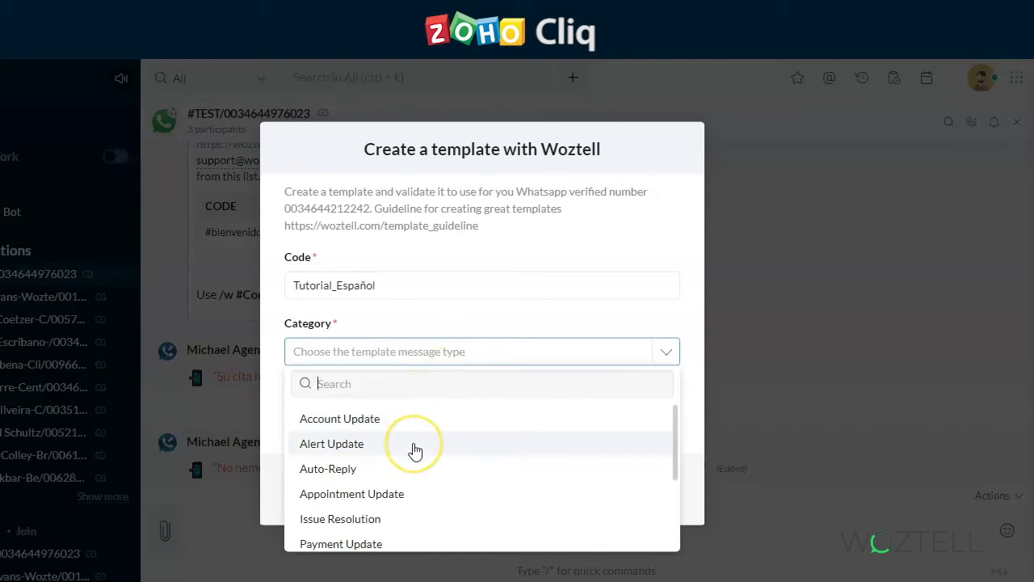
left_click(331, 443)
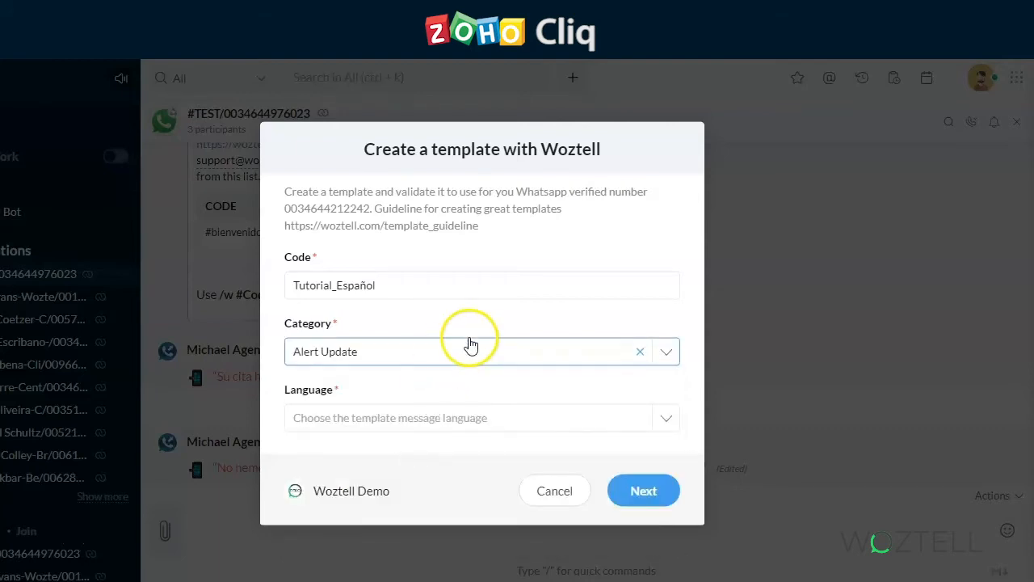
Set the language to Spanish via the 'Spa' search and continue to the content fields.
type("Spa")
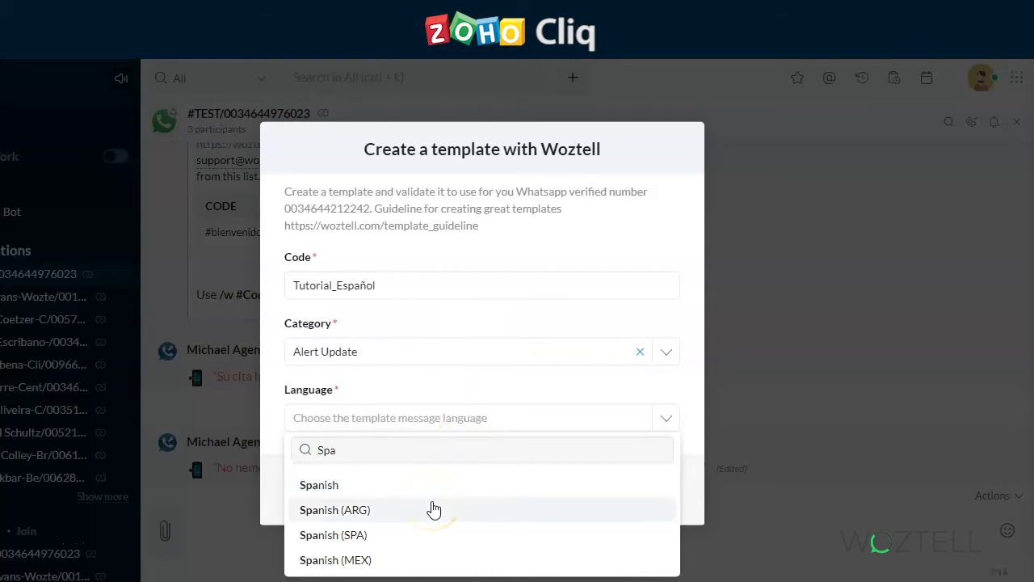
left_click(320, 485)
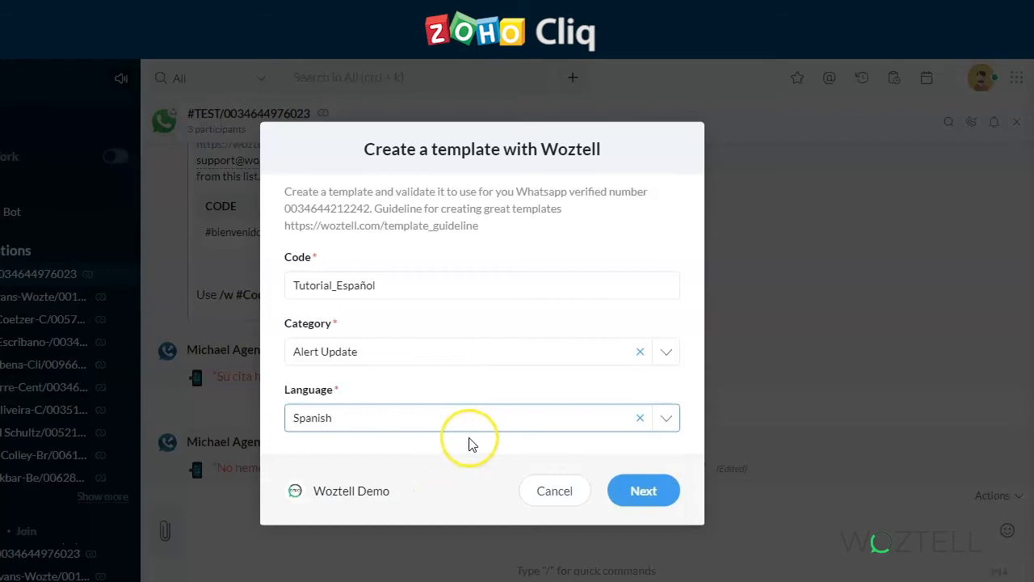
mouse_move(472, 442)
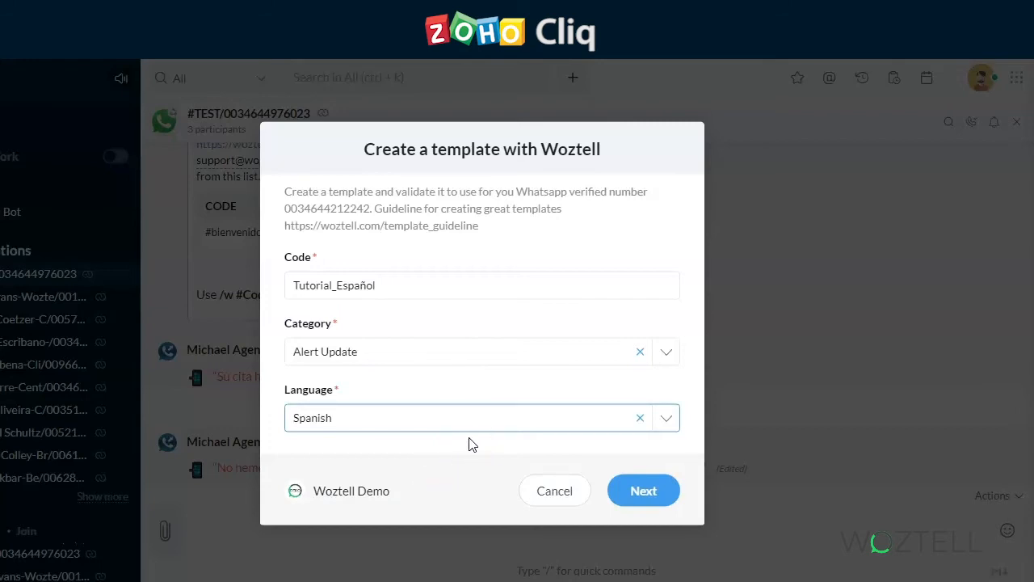
left_click(643, 491)
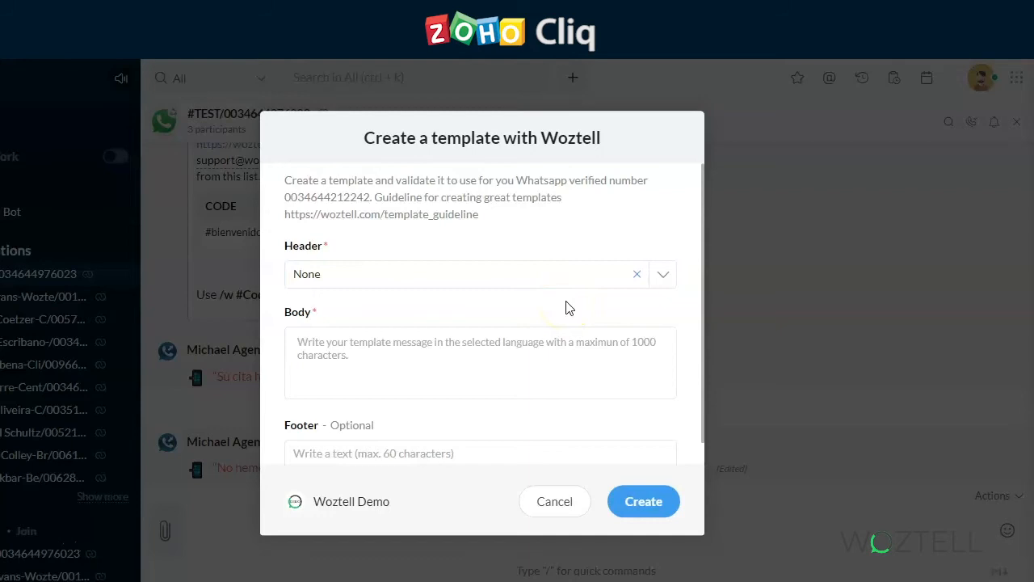
mouse_move(565, 306)
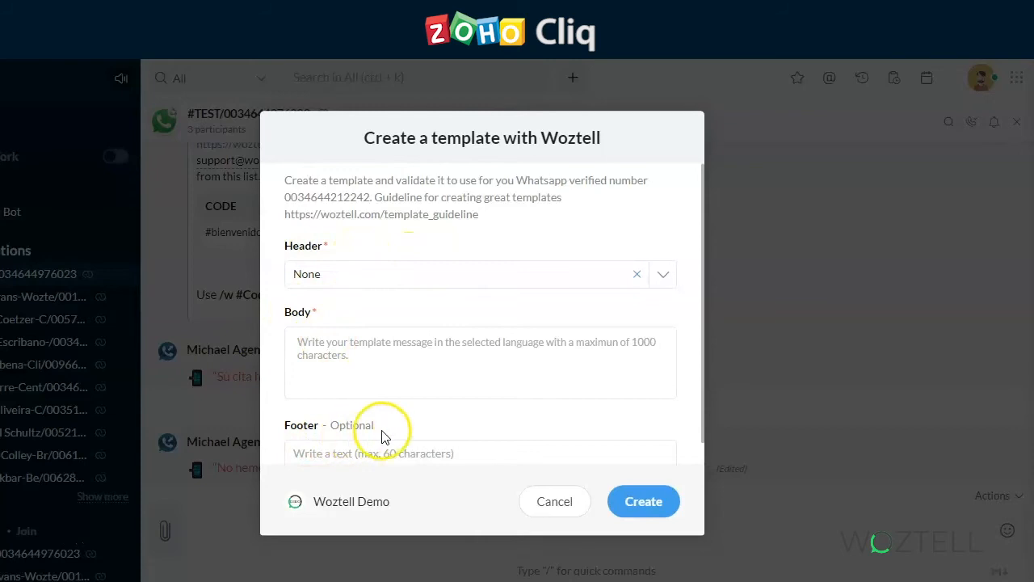
mouse_move(388, 433)
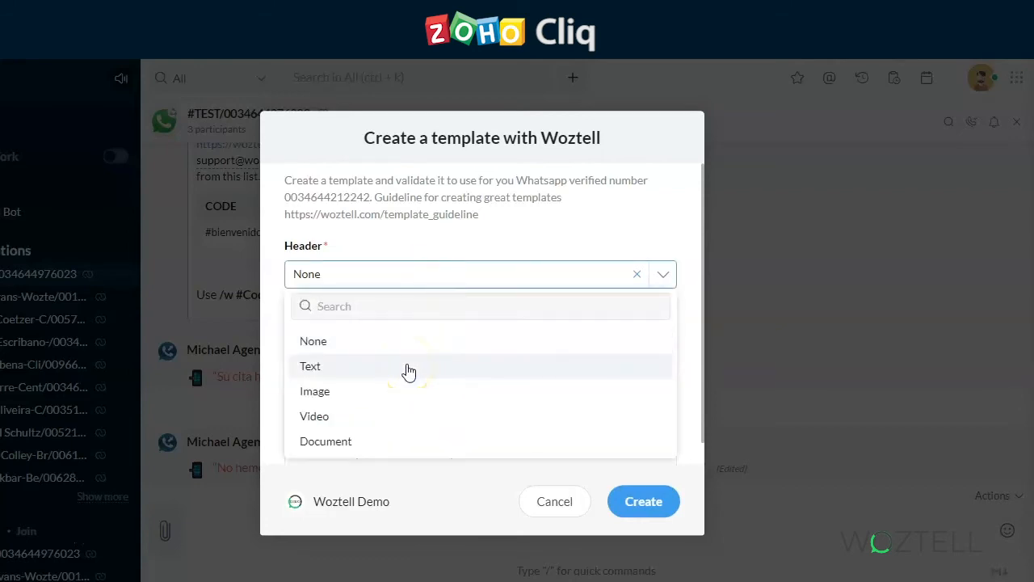
Try Text and Image headers, settle on None, and enter body 'Hola! Como te puedo ayudar?'.
left_click(310, 365)
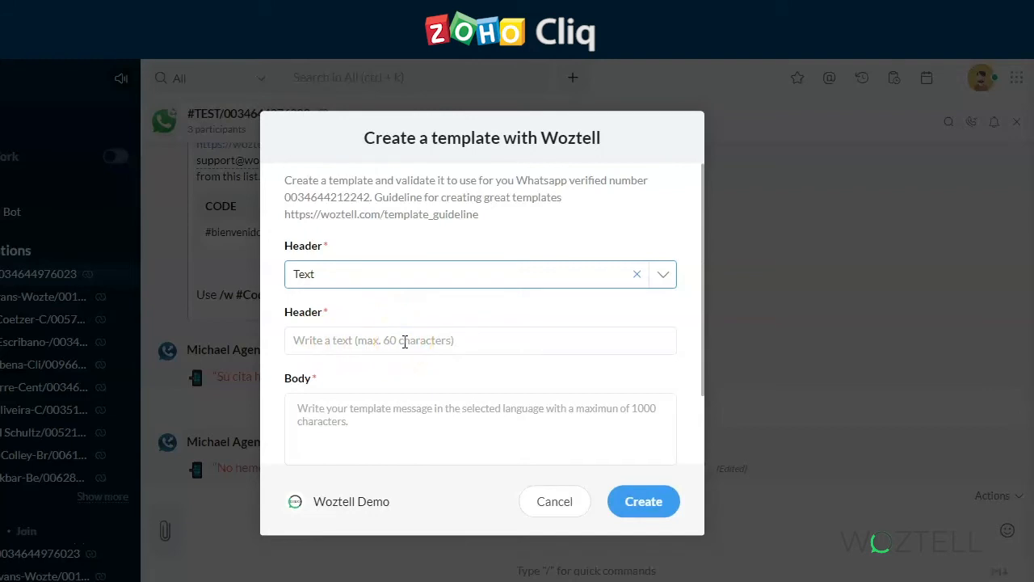
left_click(663, 273)
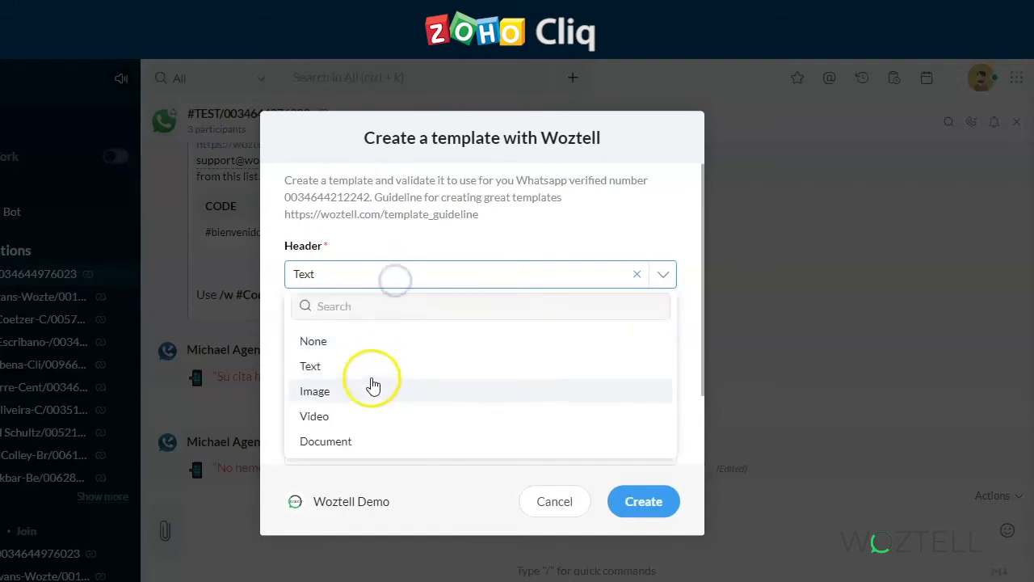
left_click(313, 389)
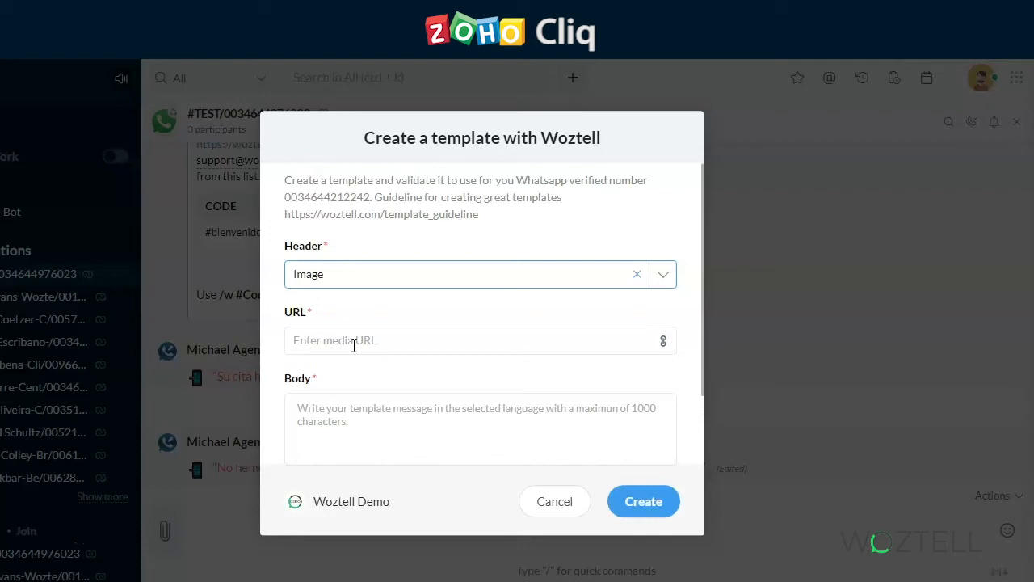
type("Hola! Como te puedo ayudar?")
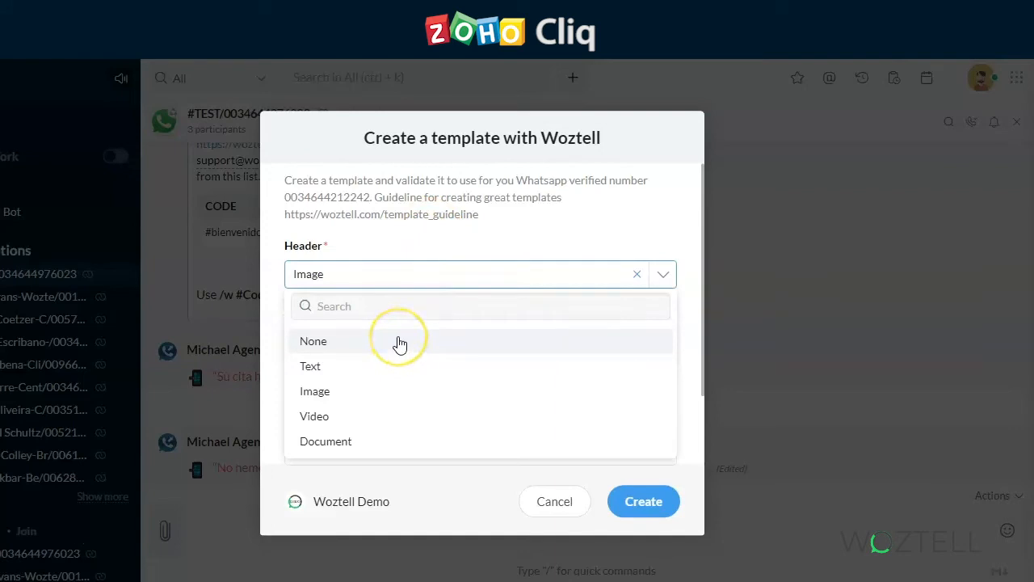
left_click(314, 339)
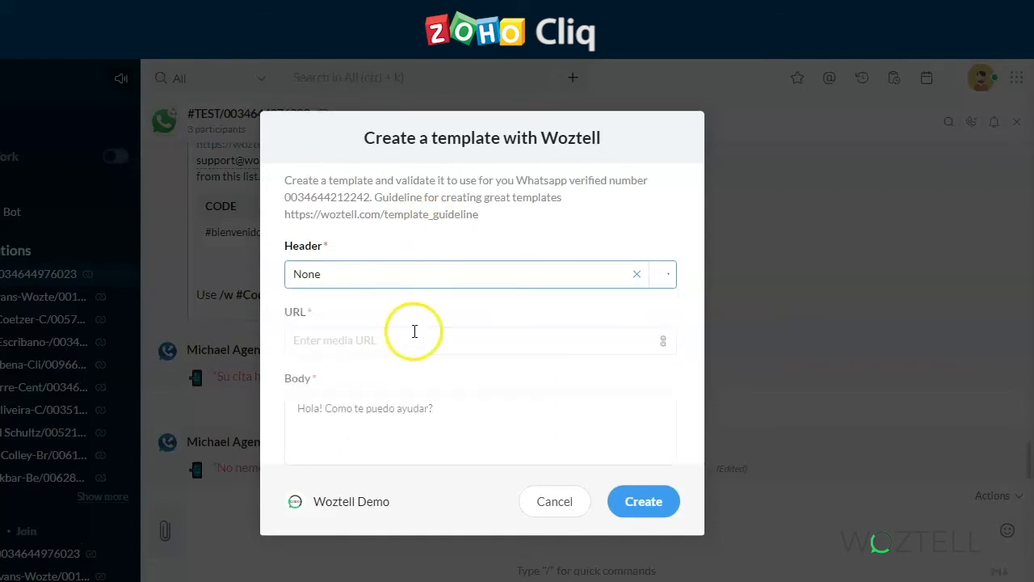
scroll("down", 3)
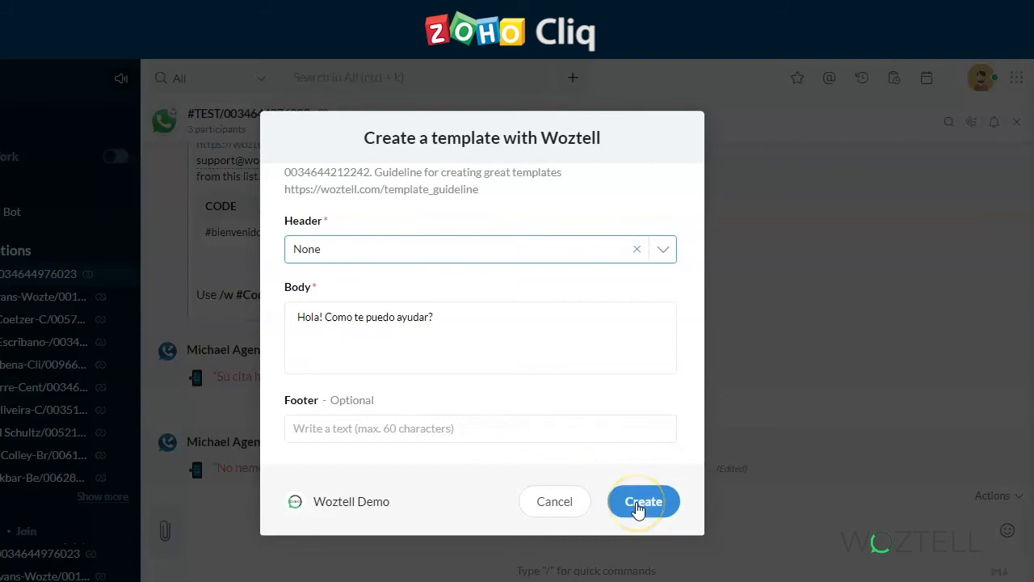
Submit the template so Woztell Bot confirms tutorial_espaol was created successfully.
left_click(643, 500)
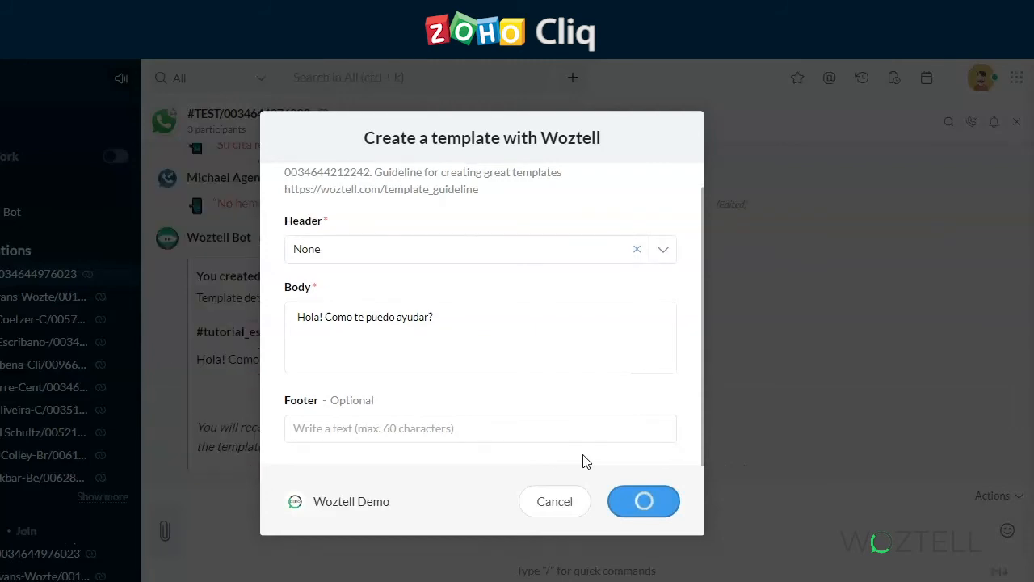
left_click(643, 501)
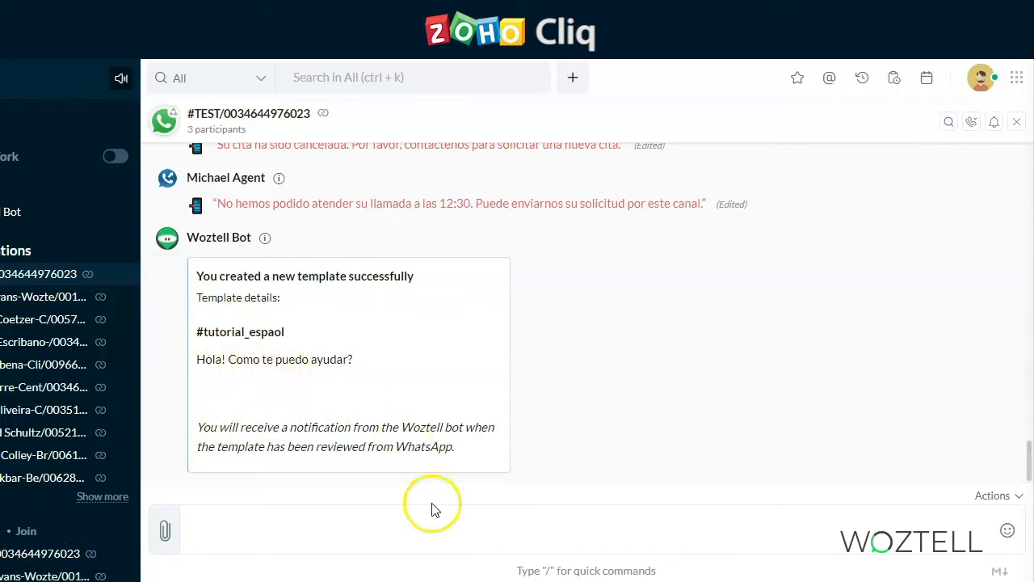
Run /w -list with the Pending option to show templates awaiting WhatsApp validation.
type("/w -list")
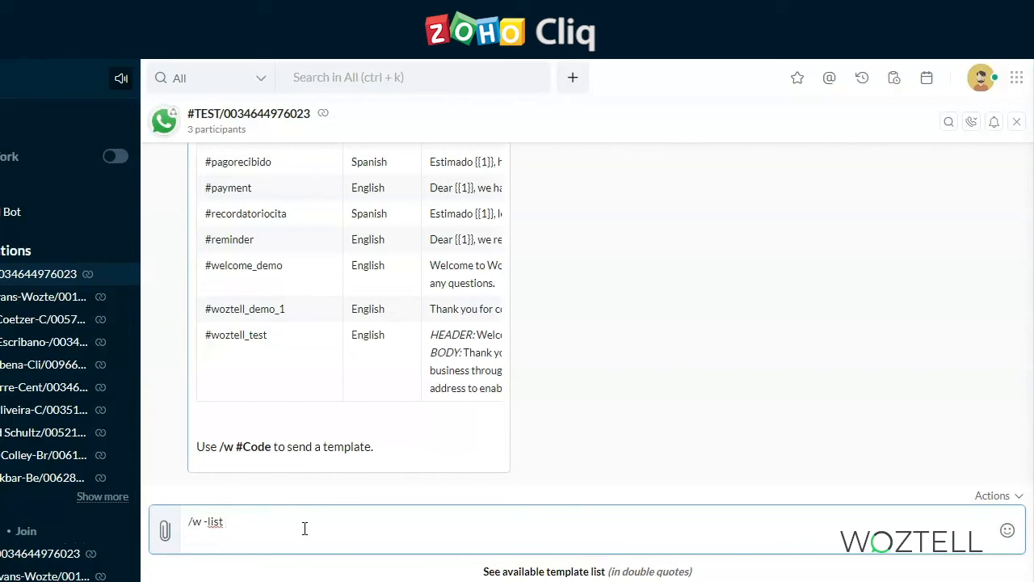
type("p")
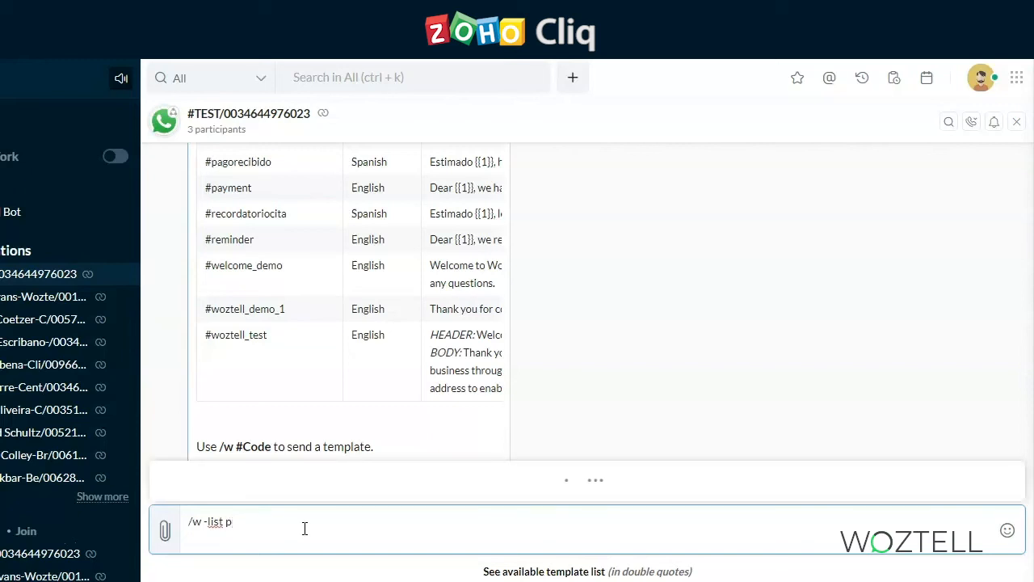
type("p")
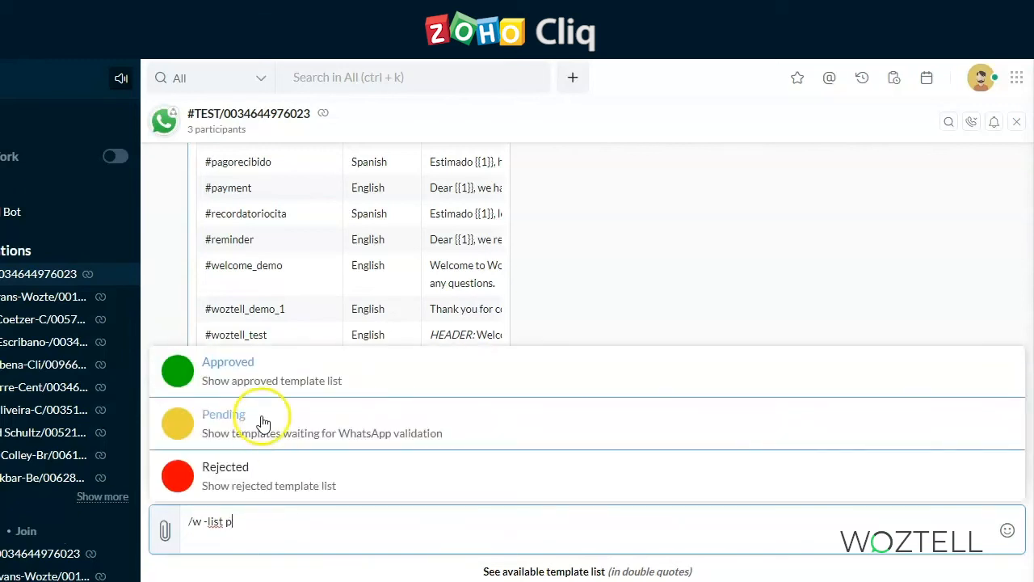
mouse_move(289, 456)
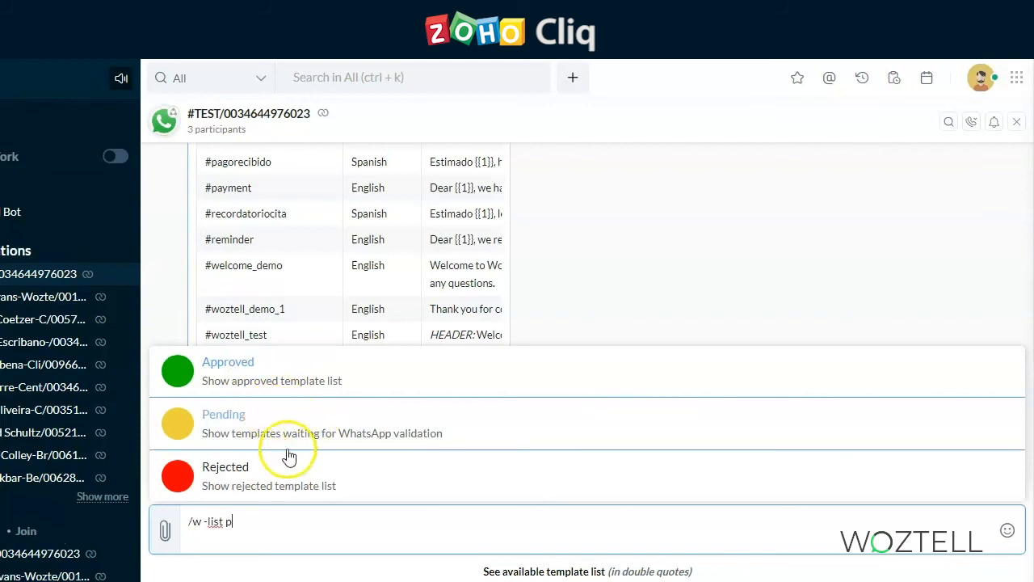
mouse_move(298, 493)
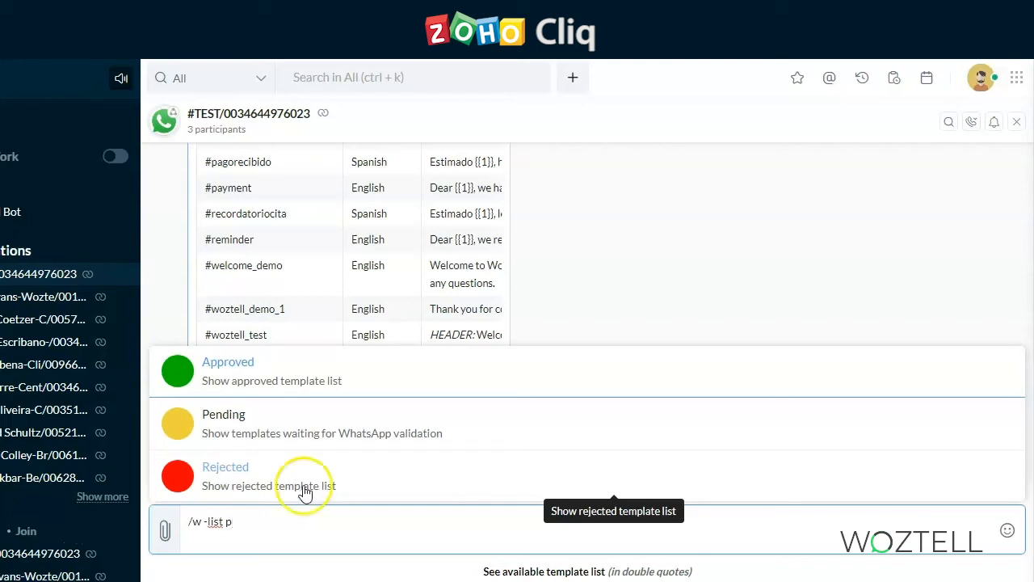
left_click(223, 423)
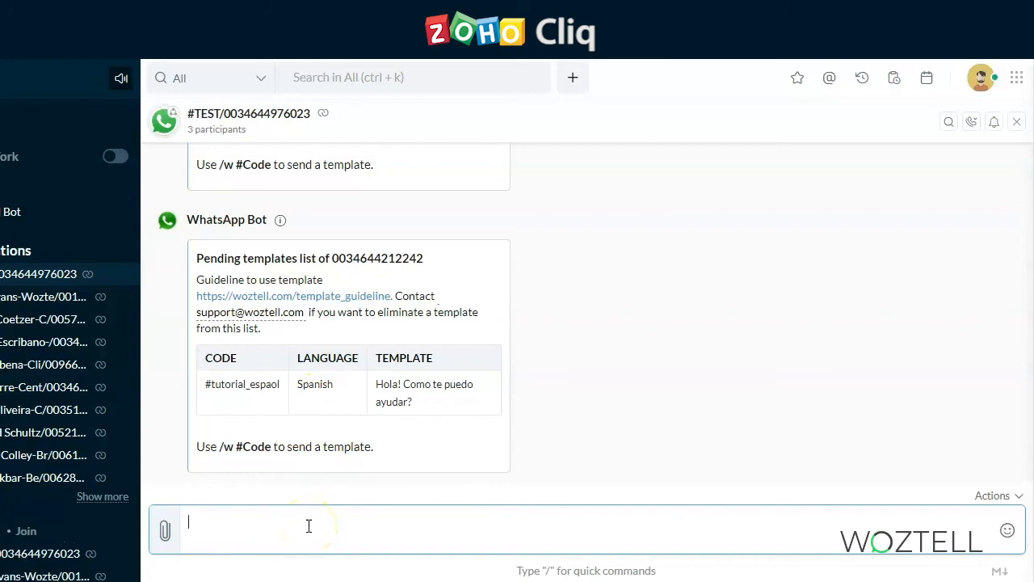
Review the pending list, post #citacancelada, and begin a new /w - send command.
scroll("down", 3)
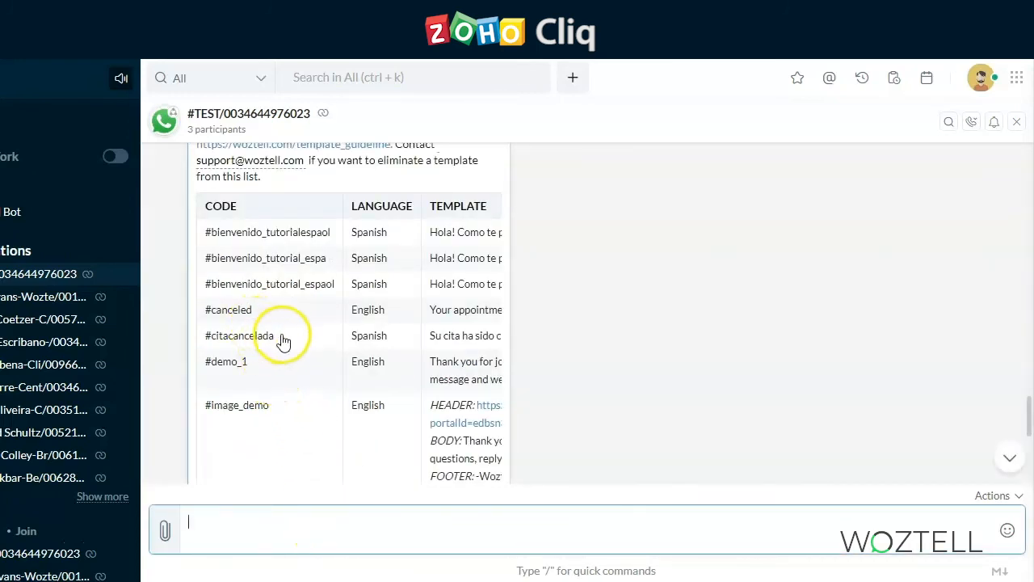
mouse_move(278, 493)
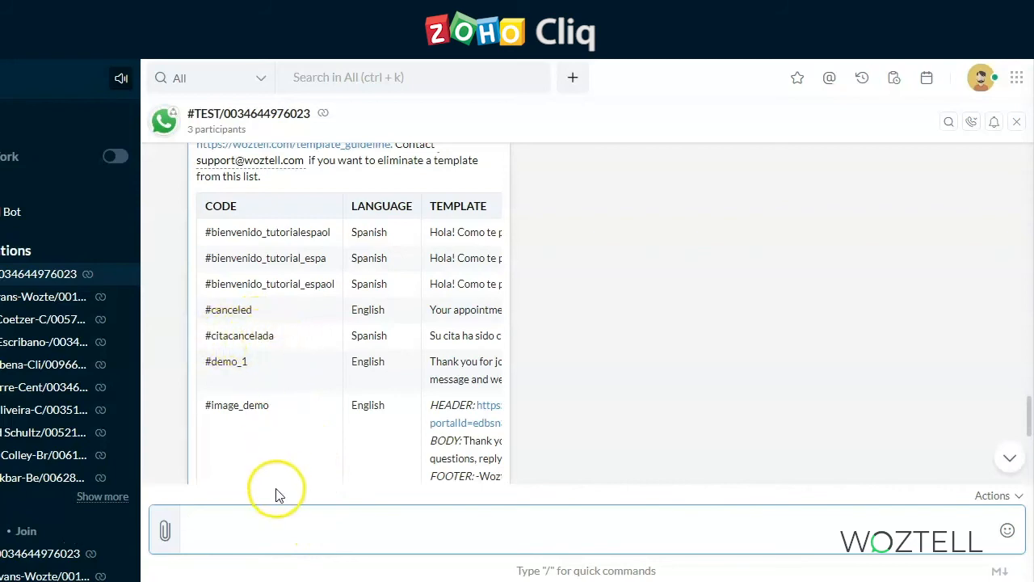
type("/w")
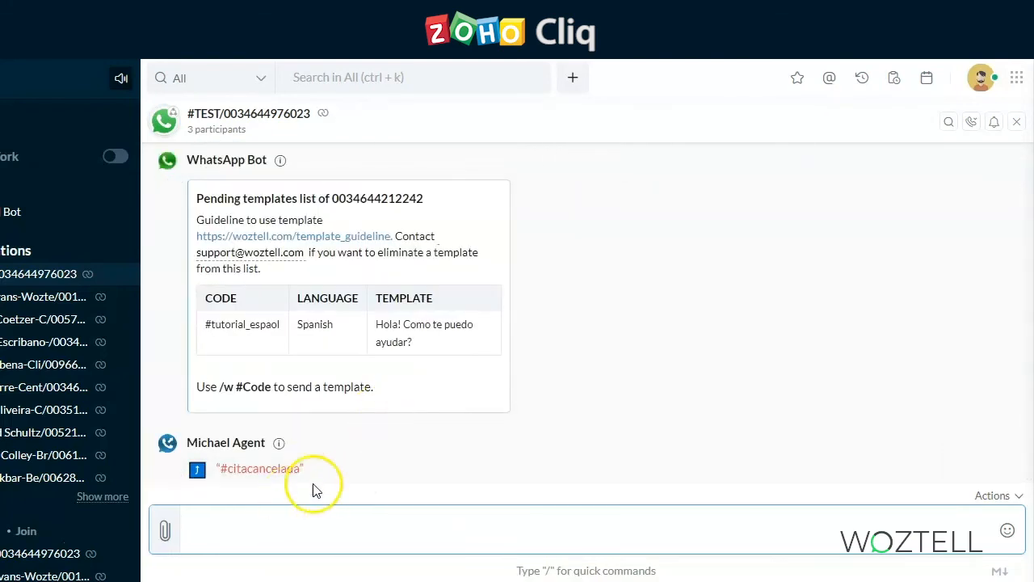
type("/w")
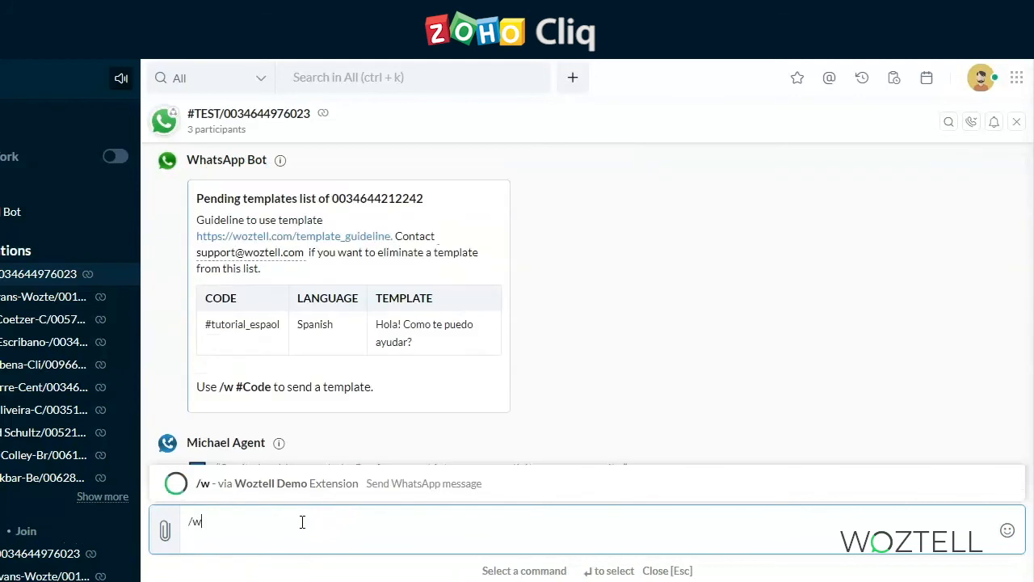
type("-")
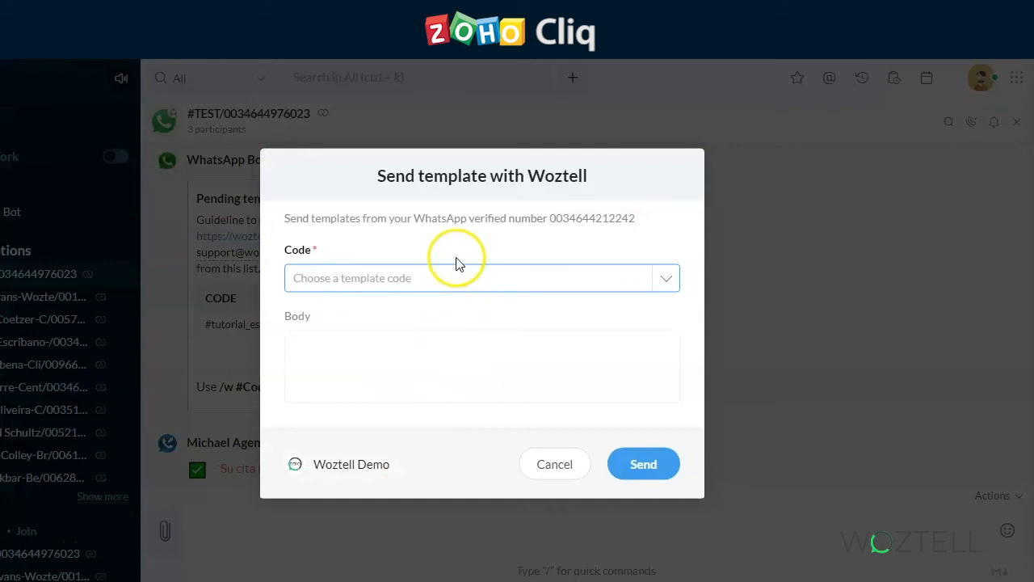
Send the #llamadanoatendida template with 12:30 as parameter {{1}}.
left_click(481, 278)
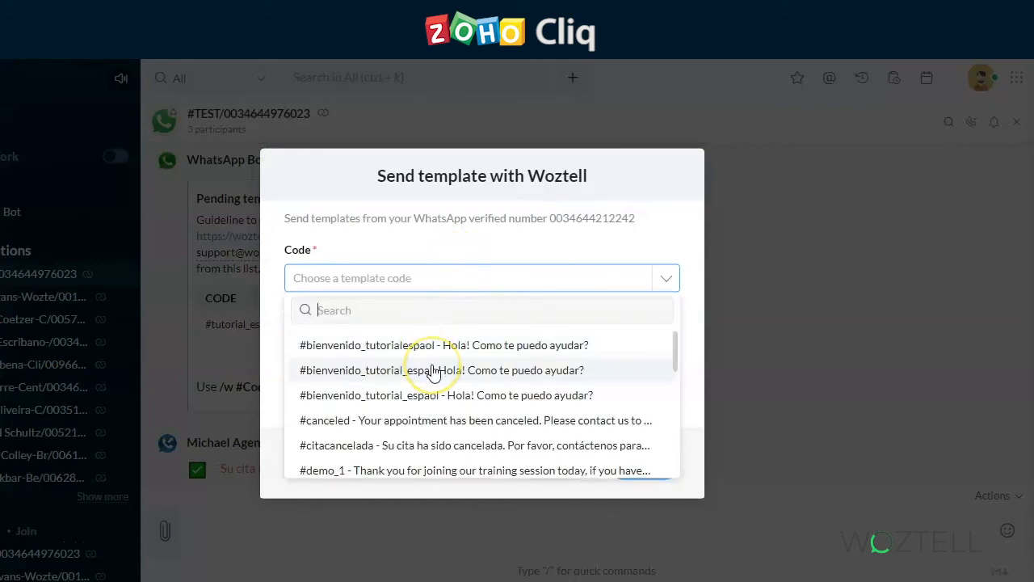
mouse_move(453, 394)
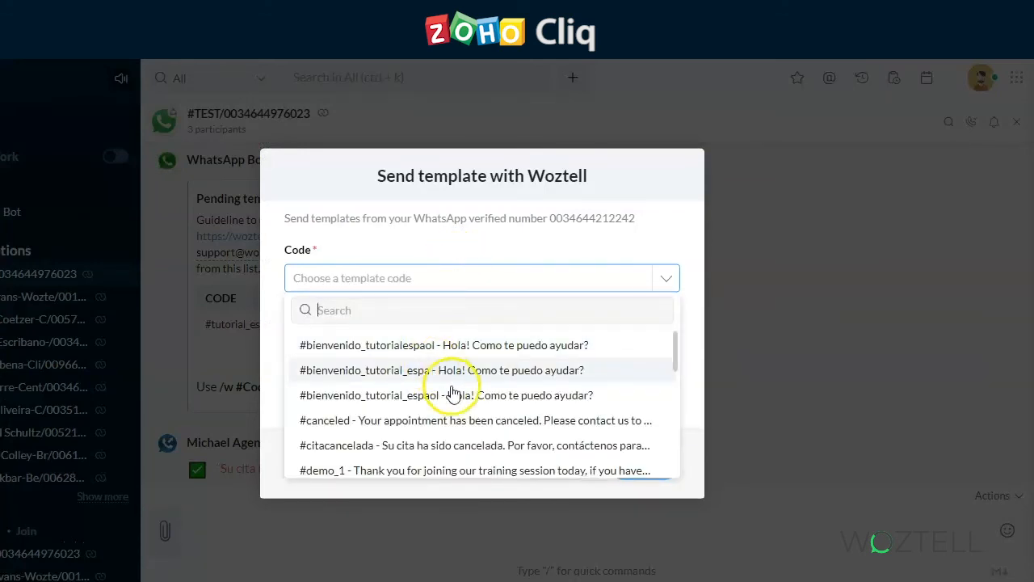
left_click(452, 395)
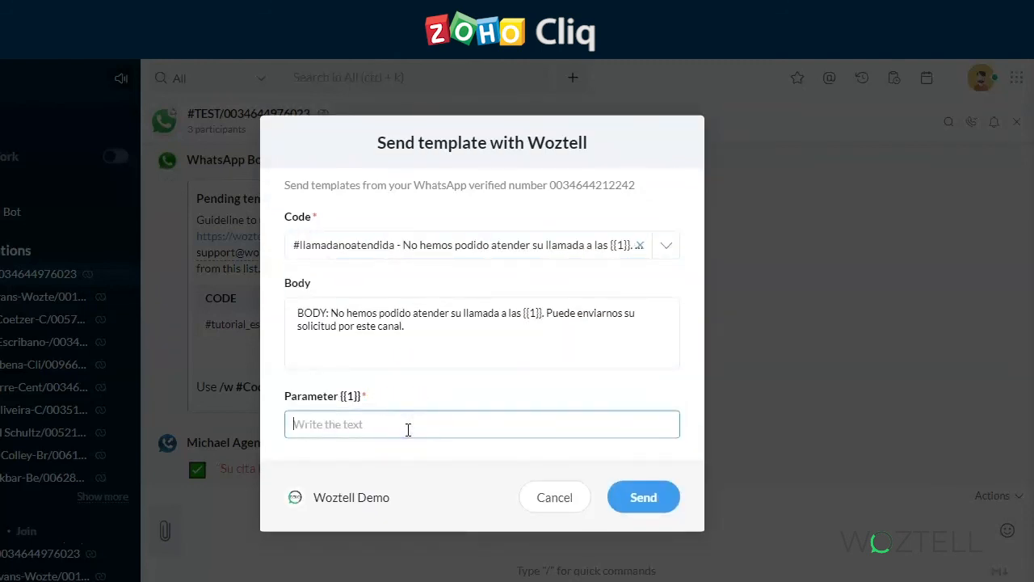
type("12:30")
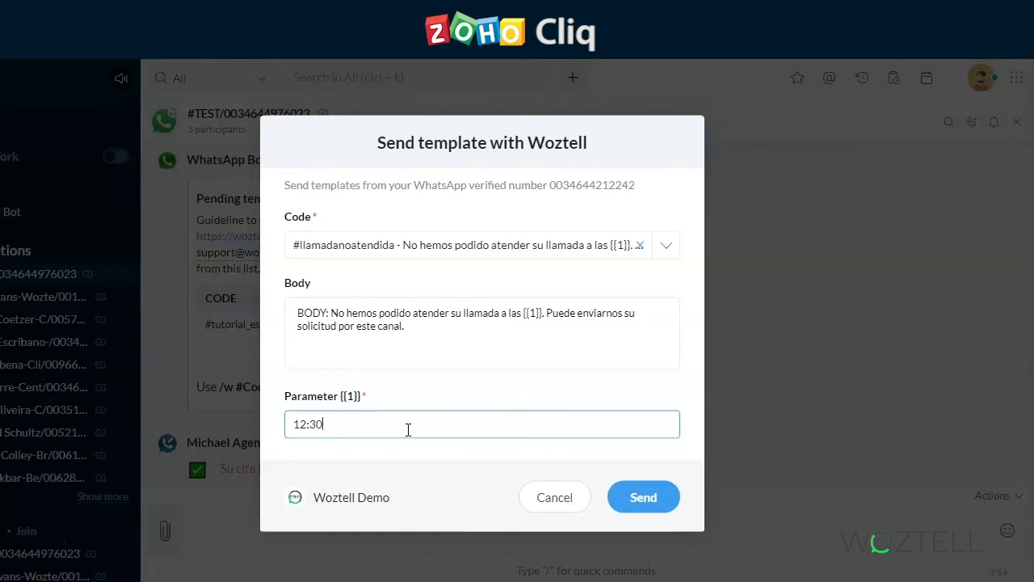
left_click(643, 498)
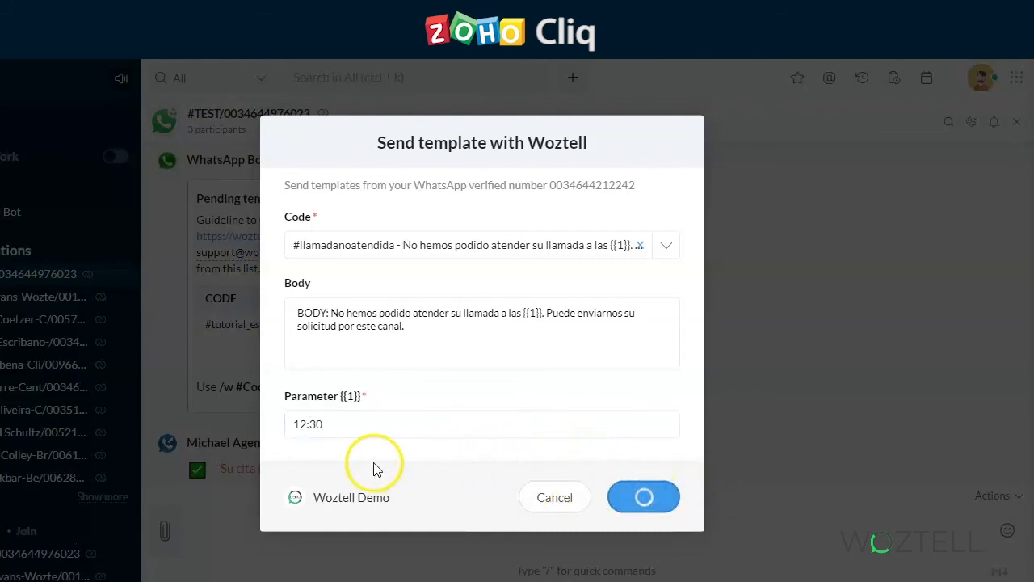
left_click(643, 496)
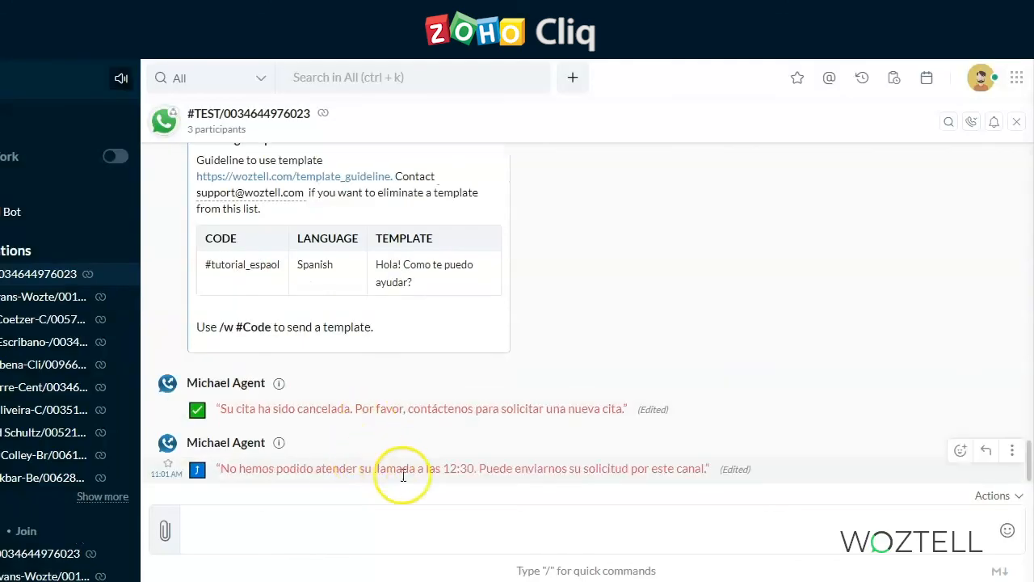
mouse_move(461, 470)
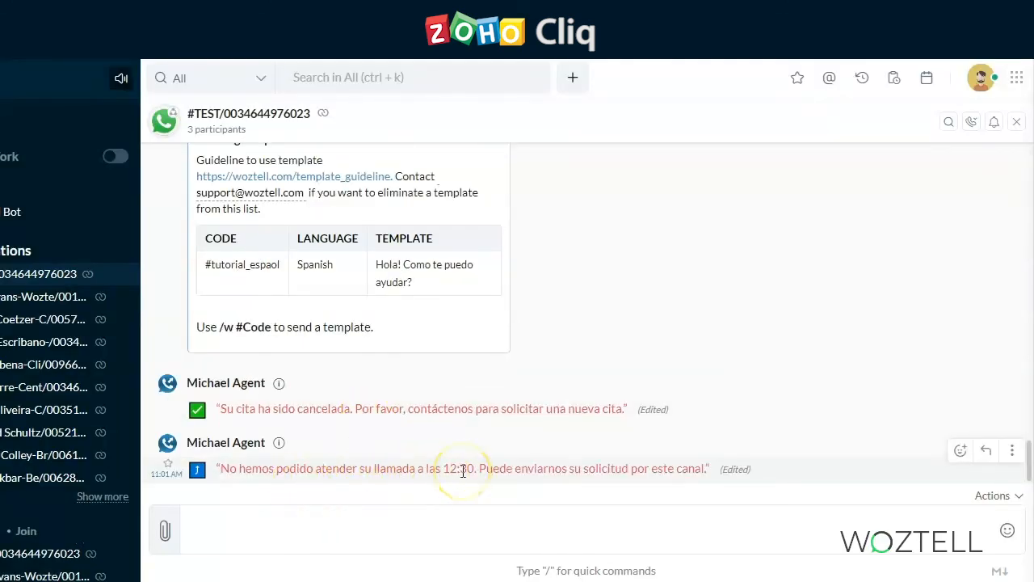